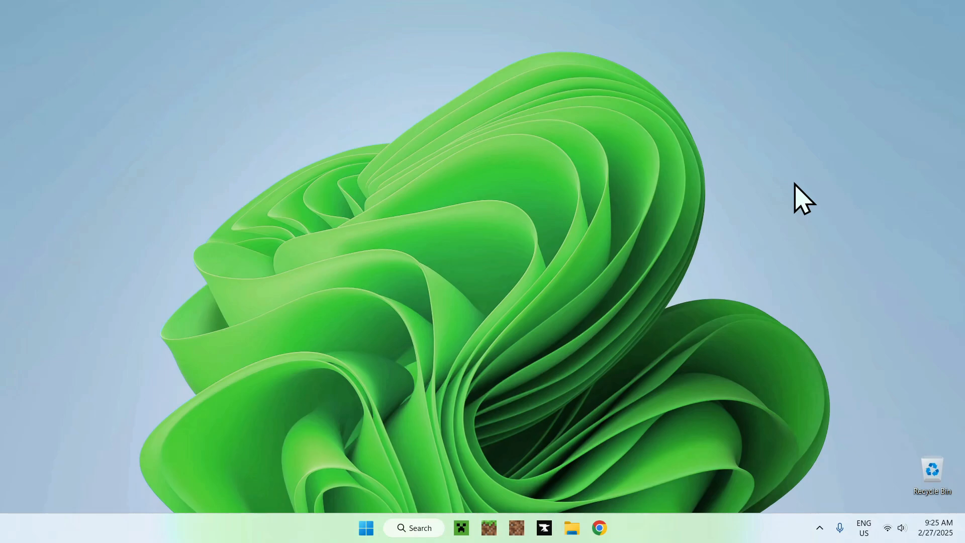
pyautogui.moveTo(754, 246)
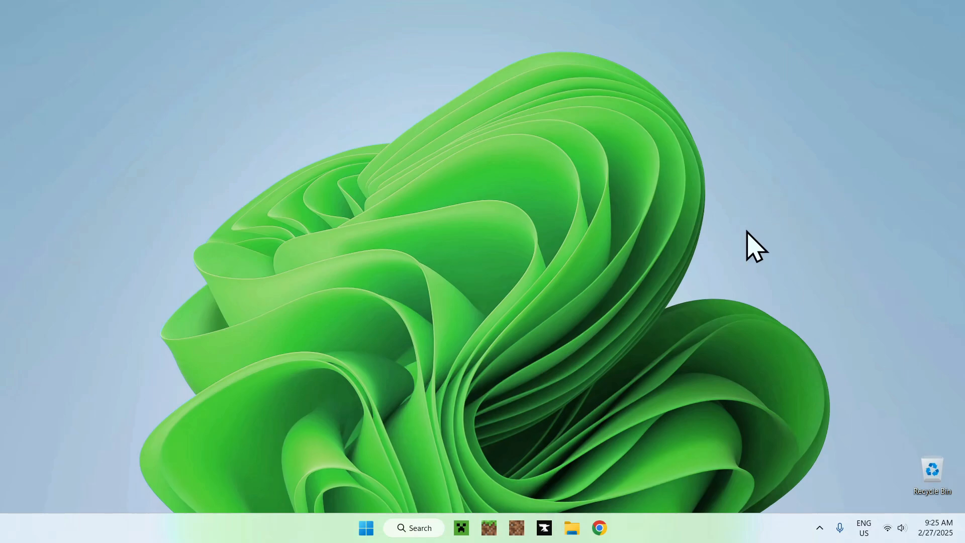
pyautogui.moveTo(535, 449)
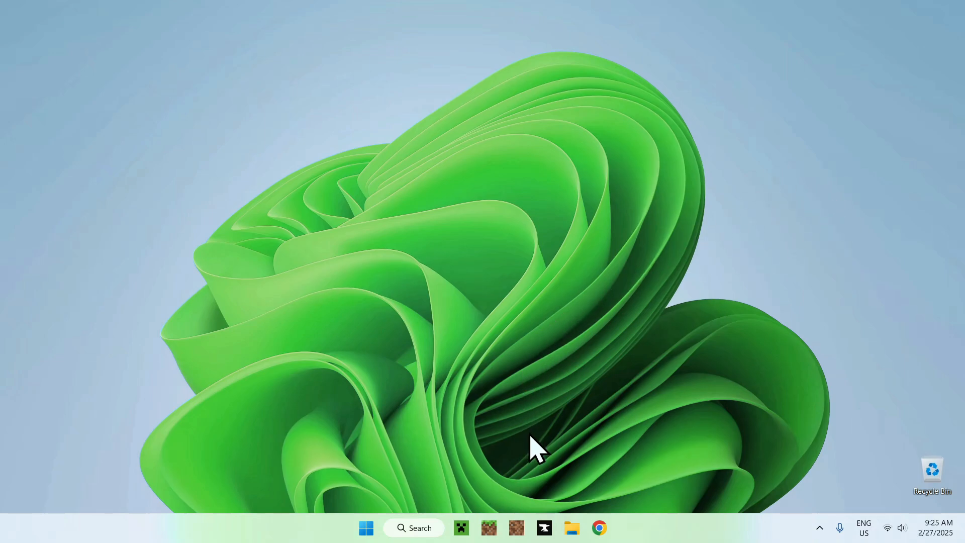
pyautogui.moveTo(547, 471)
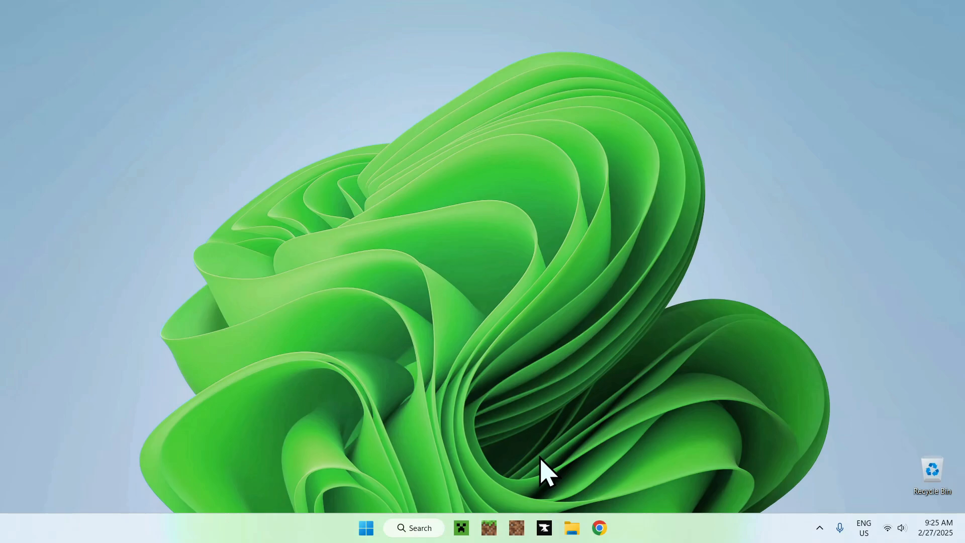
pyautogui.moveTo(618, 507)
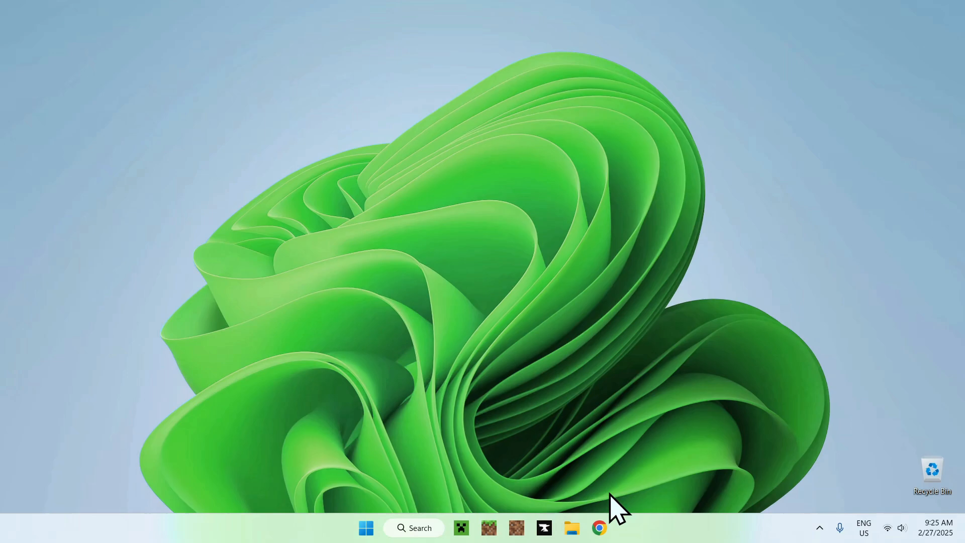
# Search Google for CurseForge in Chrome and open the curseforge.com result.
pyautogui.click(598, 528)
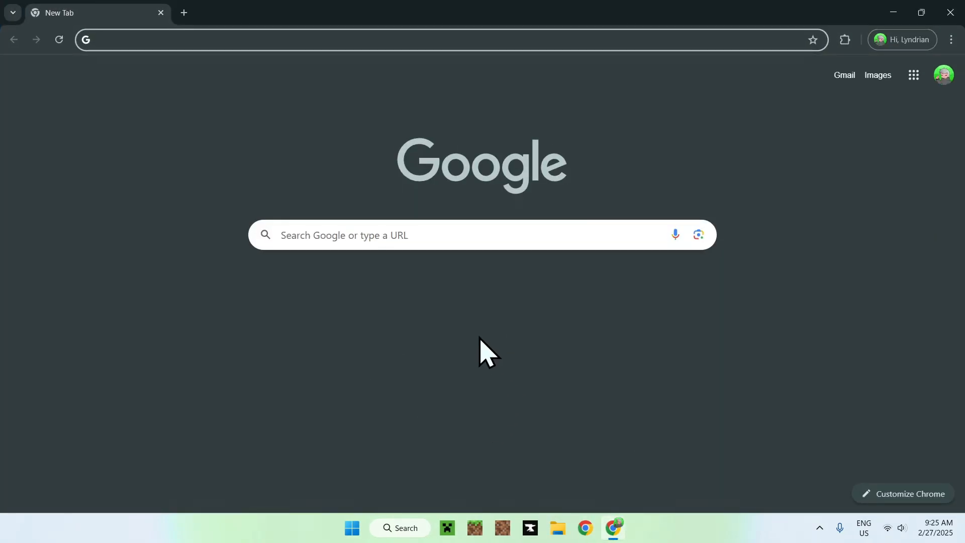
pyautogui.click(432, 235)
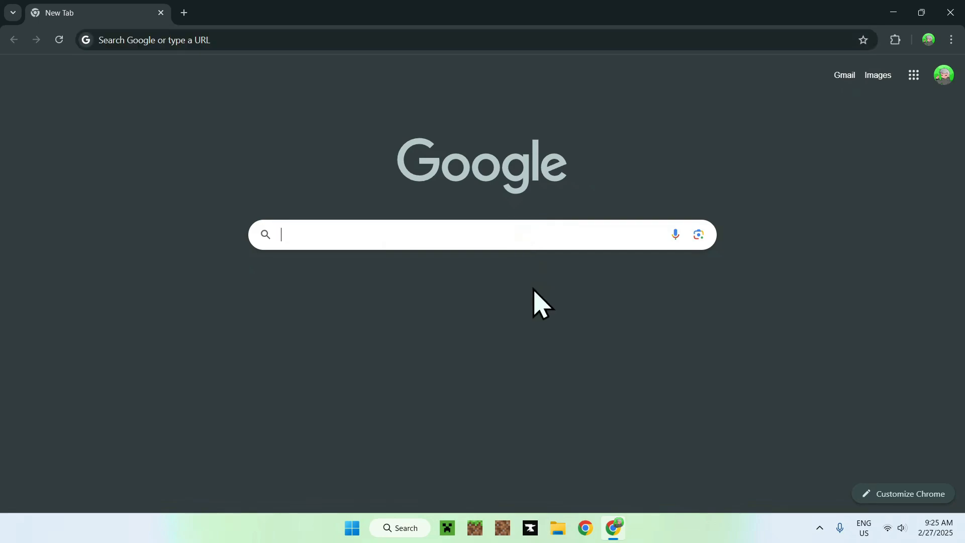
pyautogui.write('Curse')
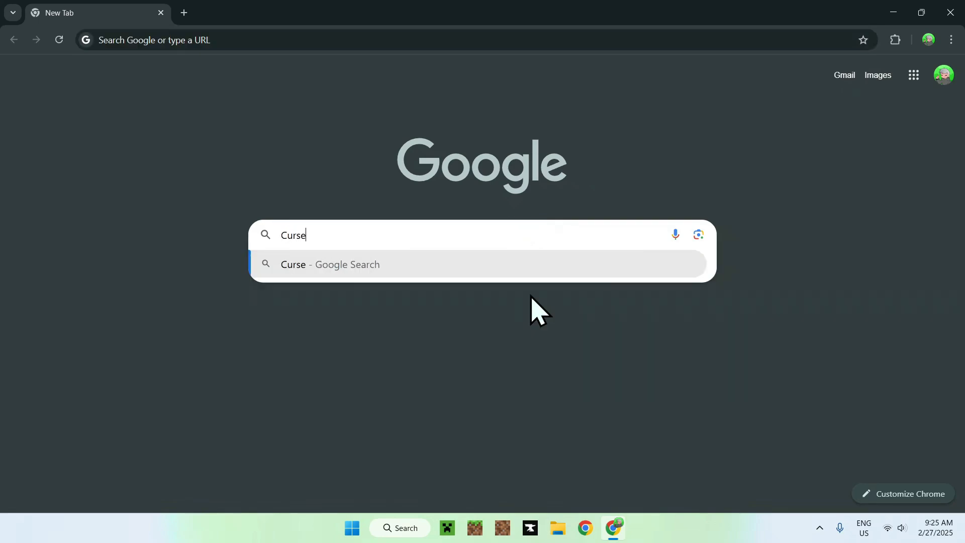
pyautogui.press('Return')
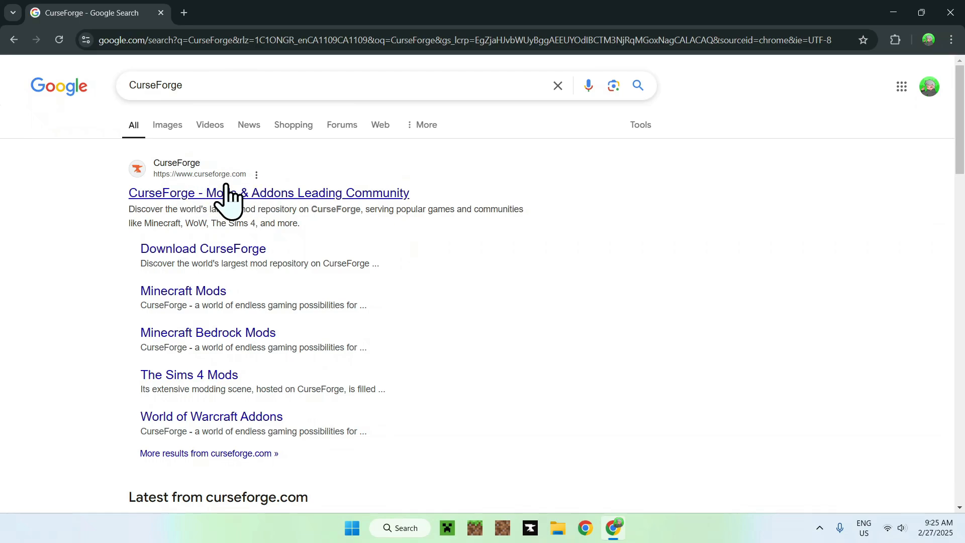
pyautogui.click(268, 193)
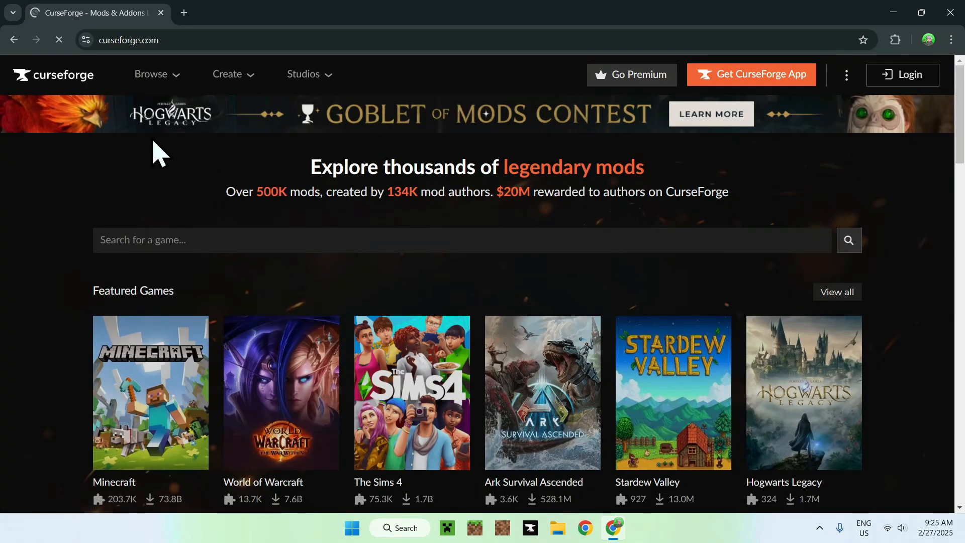
pyautogui.moveTo(178, 177)
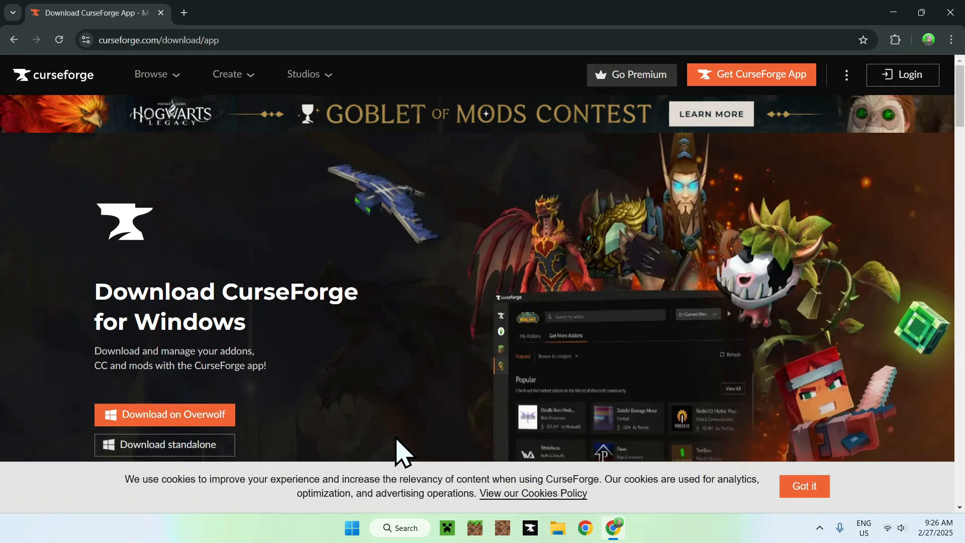
pyautogui.moveTo(363, 406)
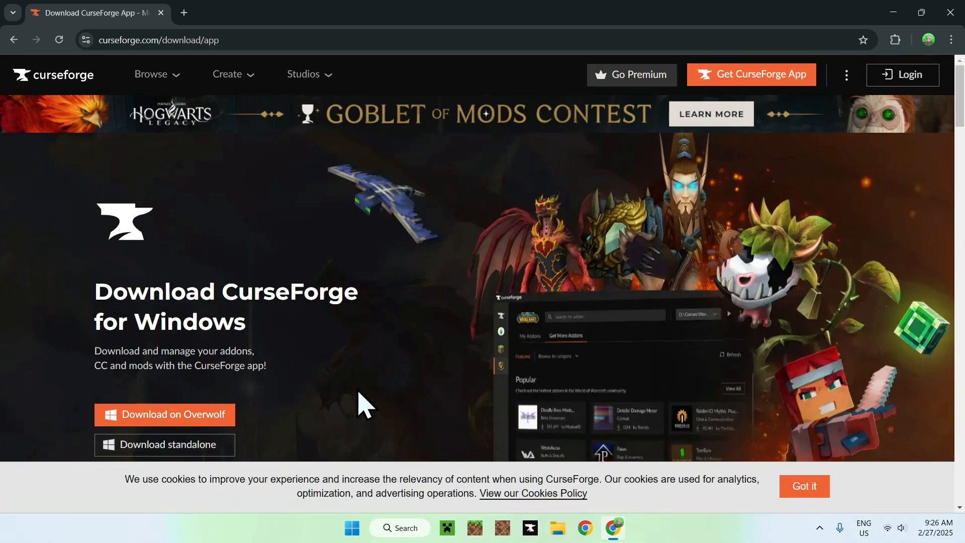
pyautogui.moveTo(950, 12)
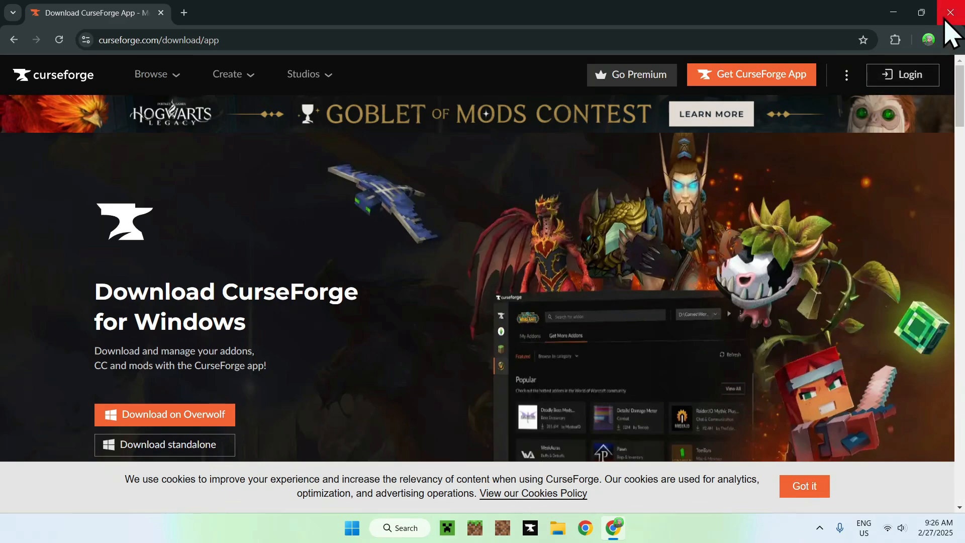
# Close Chrome and launch the CurseForge desktop app from the taskbar.
pyautogui.click(953, 12)
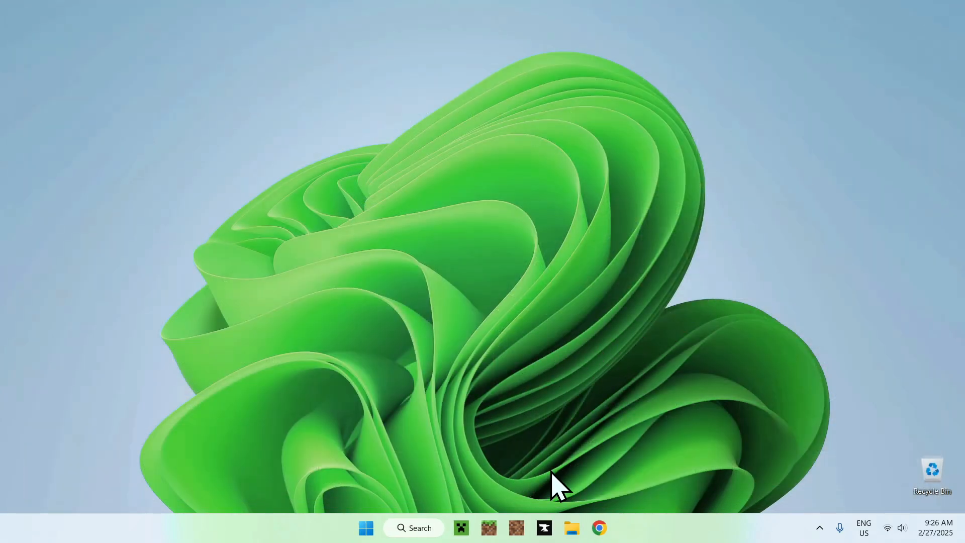
pyautogui.moveTo(732, 206)
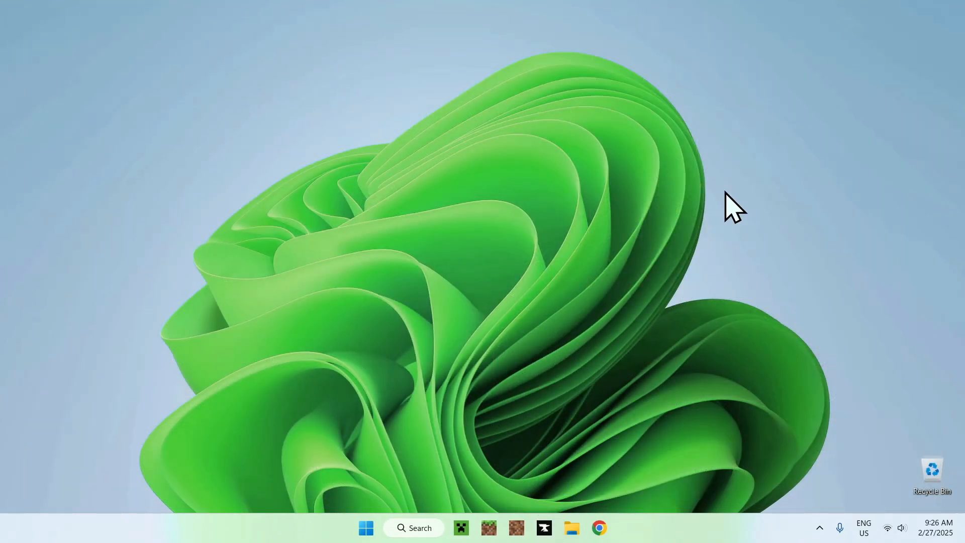
pyautogui.click(542, 528)
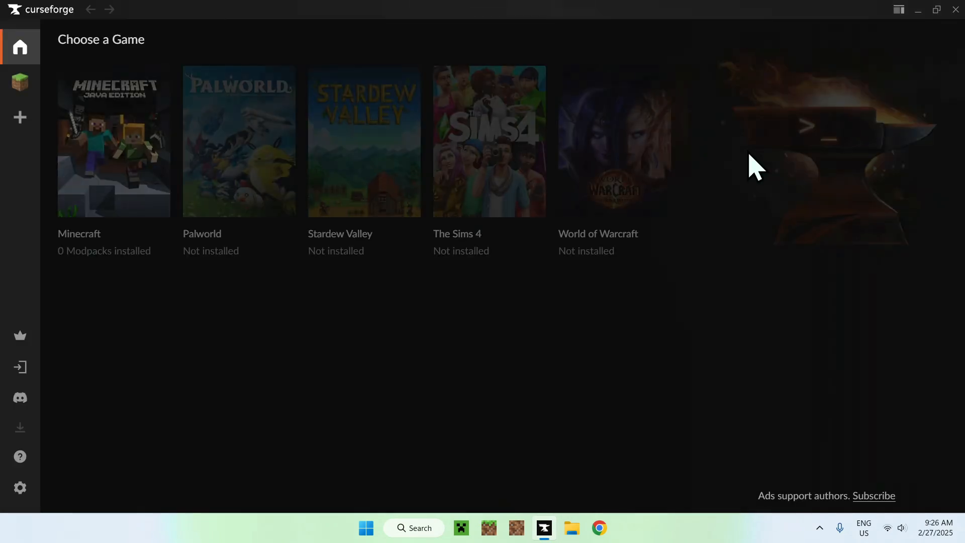
pyautogui.moveTo(394, 347)
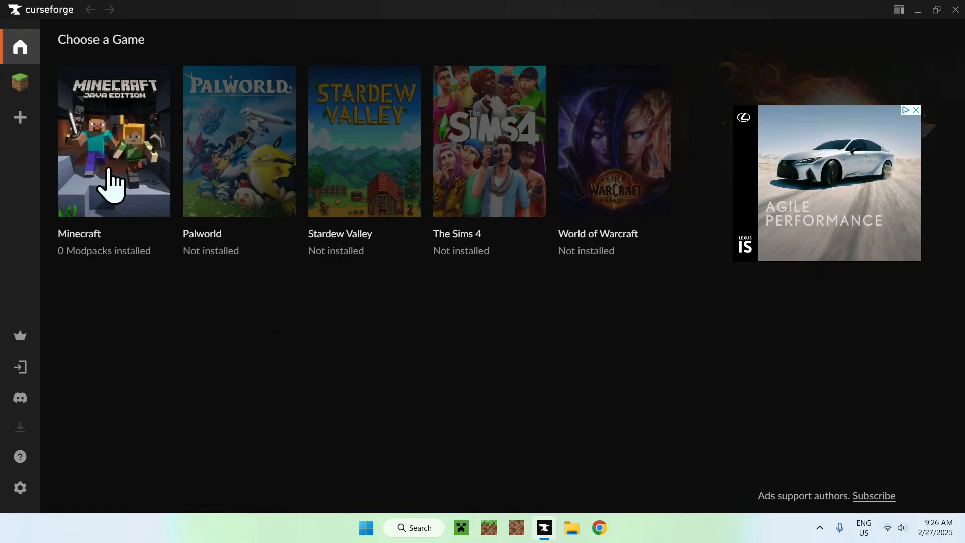
# Open Minecraft's My Modpacks page and enter DawnCraft in the project search.
pyautogui.click(113, 142)
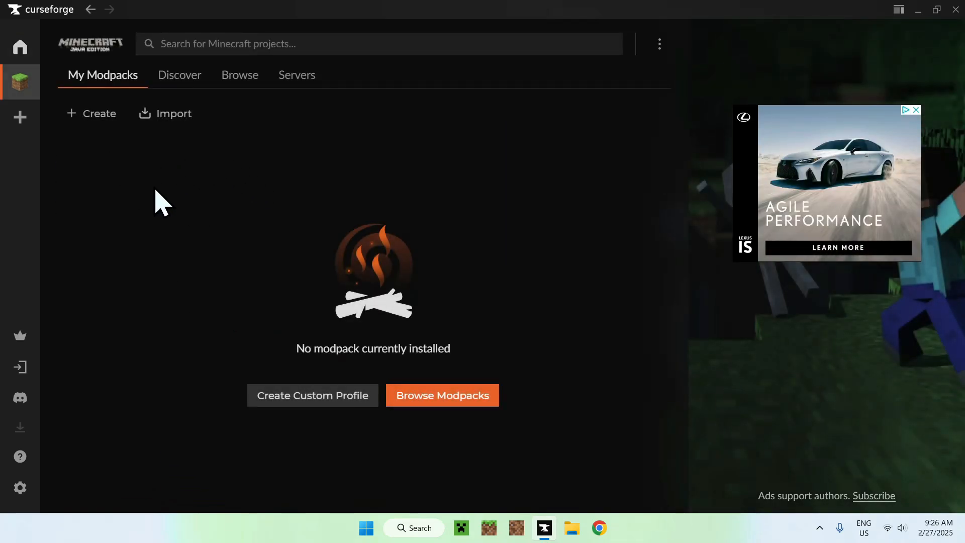
pyautogui.moveTo(224, 201)
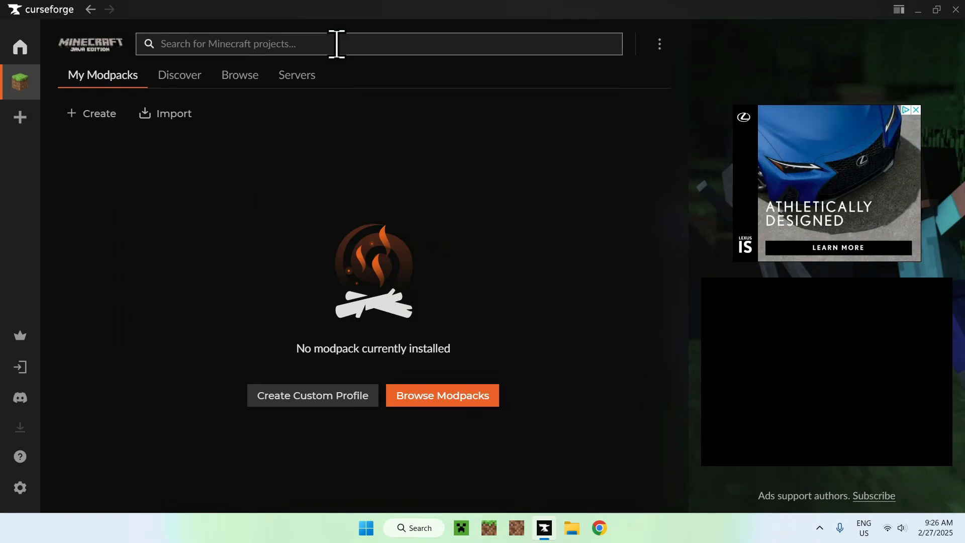
pyautogui.moveTo(278, 190)
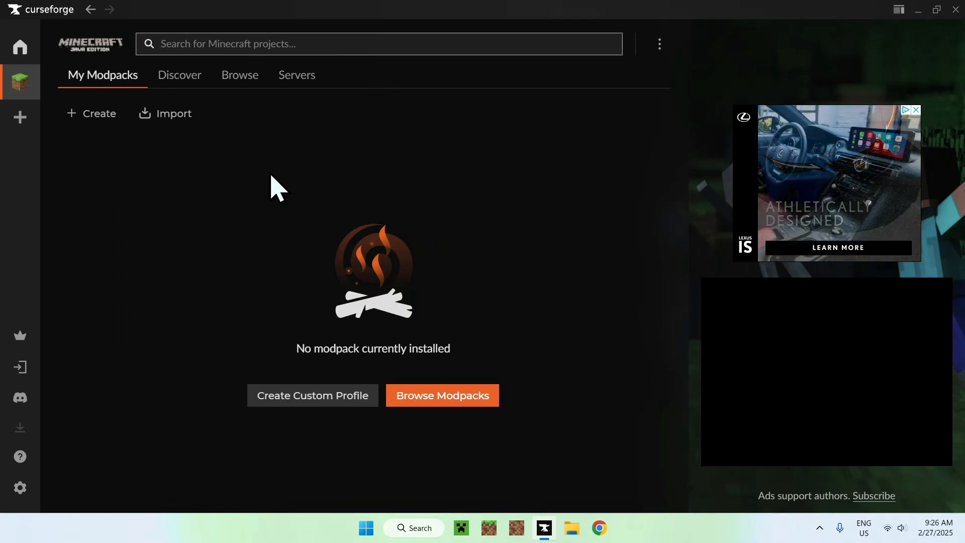
pyautogui.write('Dawn')
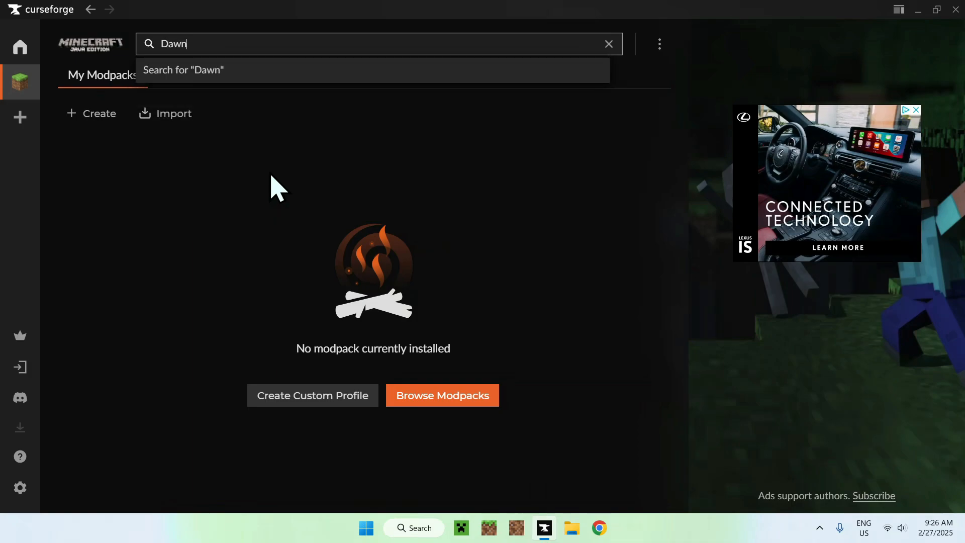
pyautogui.write('Craft')
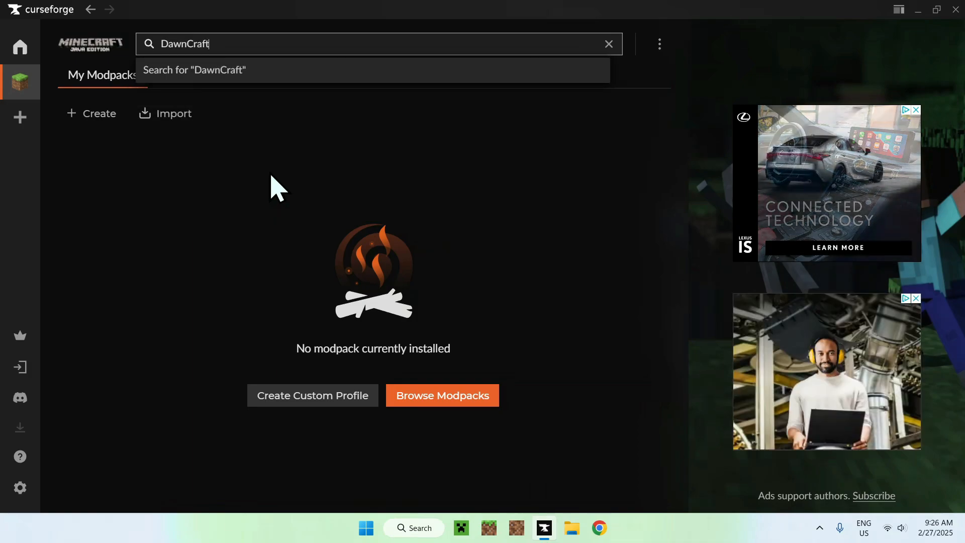
# Search for DawnCraft and install the DawnCraft - Echoes of Legends modpack.
pyautogui.click(194, 69)
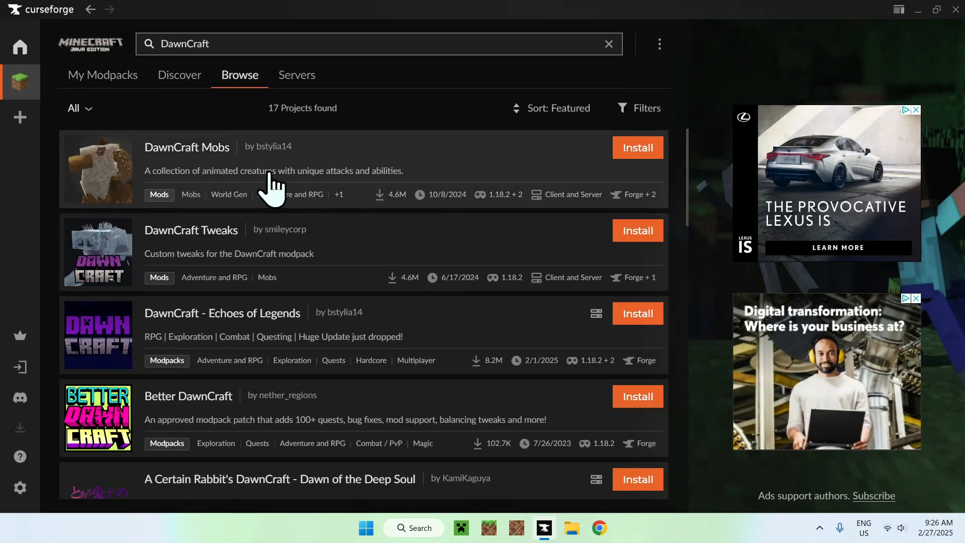
pyautogui.moveTo(278, 333)
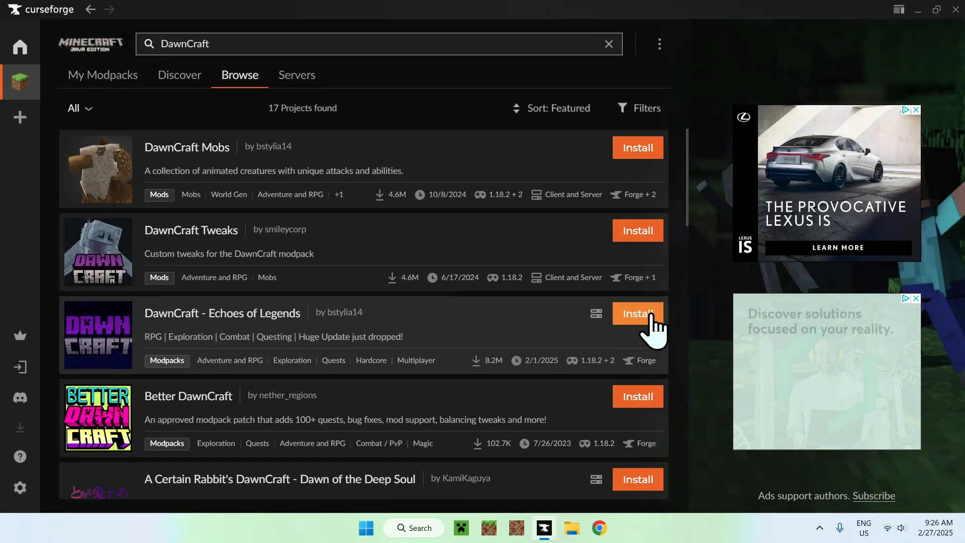
pyautogui.click(637, 313)
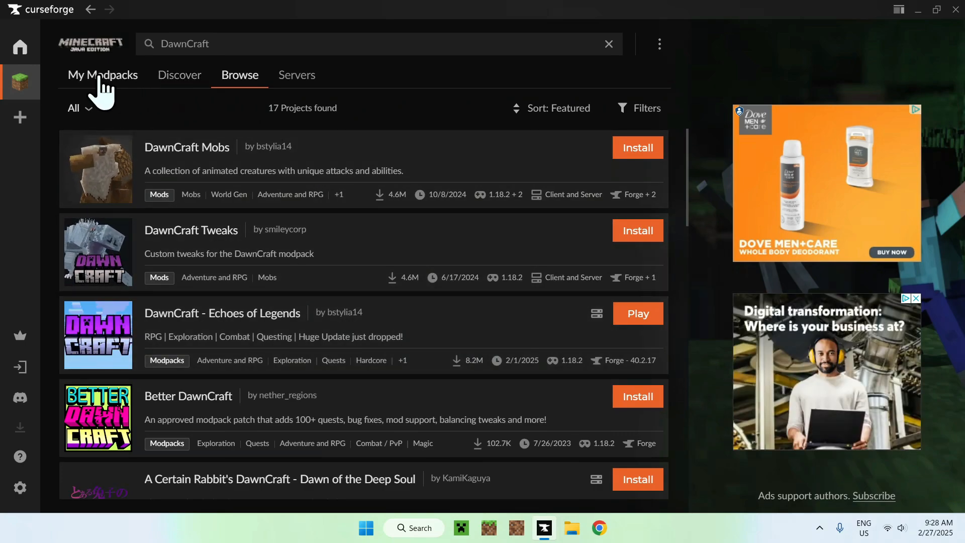
# Launch the installed DawnCraft modpack from My Modpacks into the Minecraft Launcher.
pyautogui.click(103, 75)
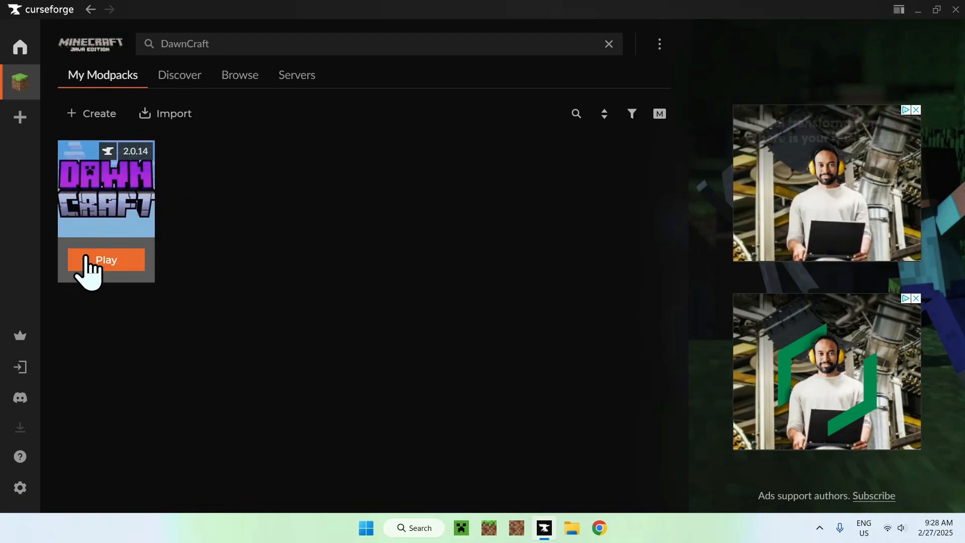
pyautogui.click(105, 259)
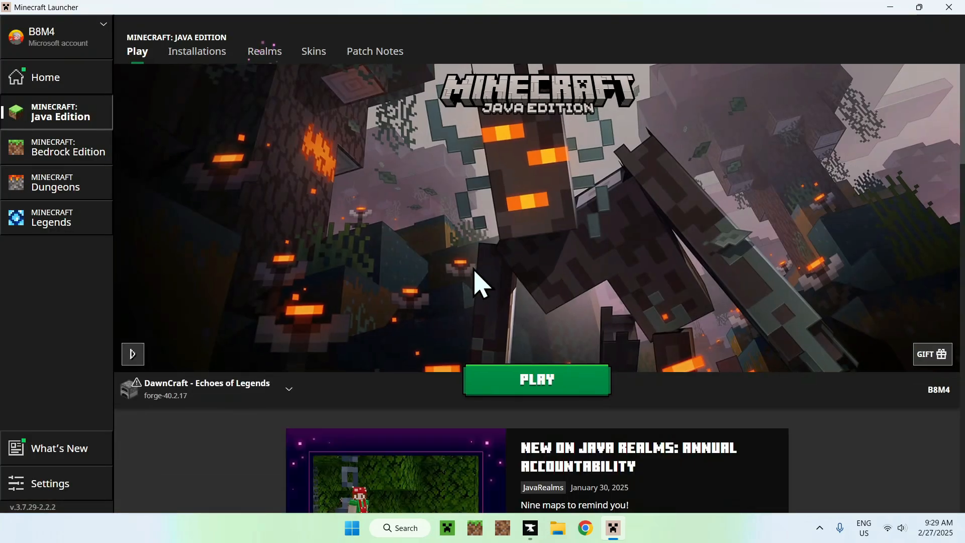
pyautogui.moveTo(533, 286)
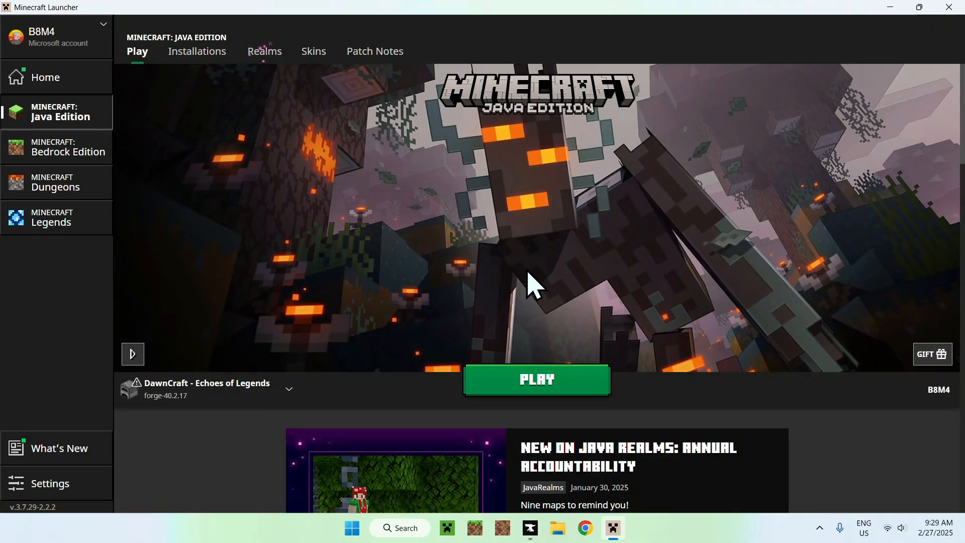
pyautogui.moveTo(205, 93)
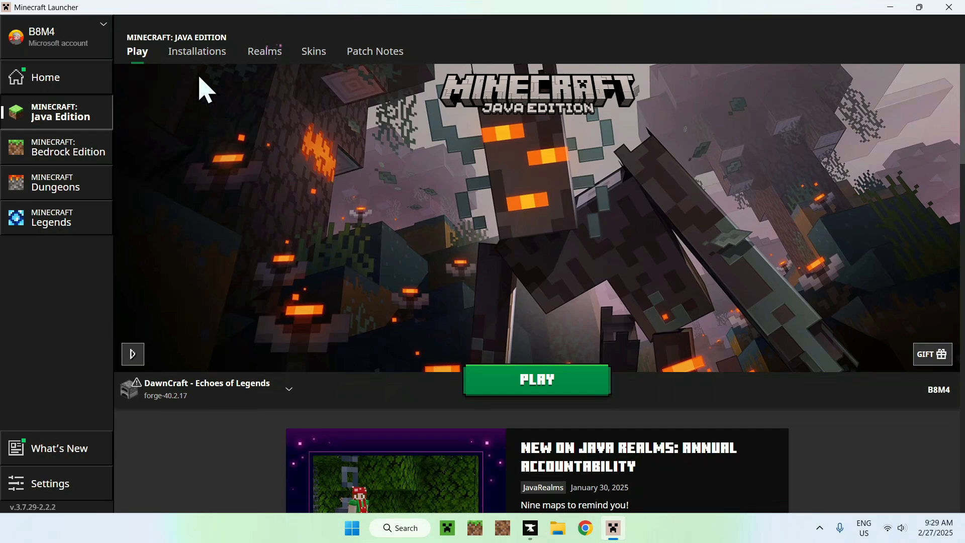
# Show the Installations list with DawnCraft - Echoes of Legends and Latest release.
pyautogui.click(196, 51)
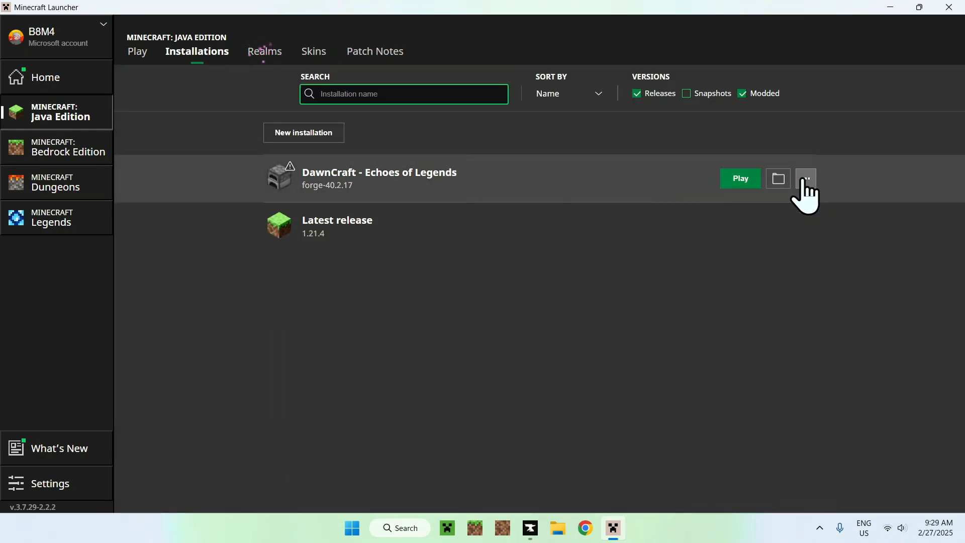
# Change the DawnCraft installation's JVM argument -Xmx4096m to -Xmx6000m and save.
pyautogui.click(805, 179)
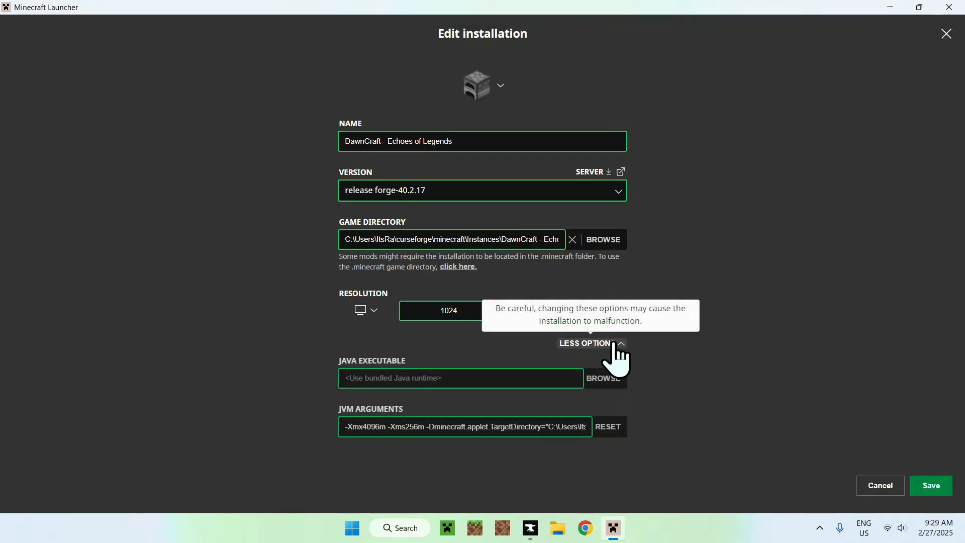
pyautogui.moveTo(390, 455)
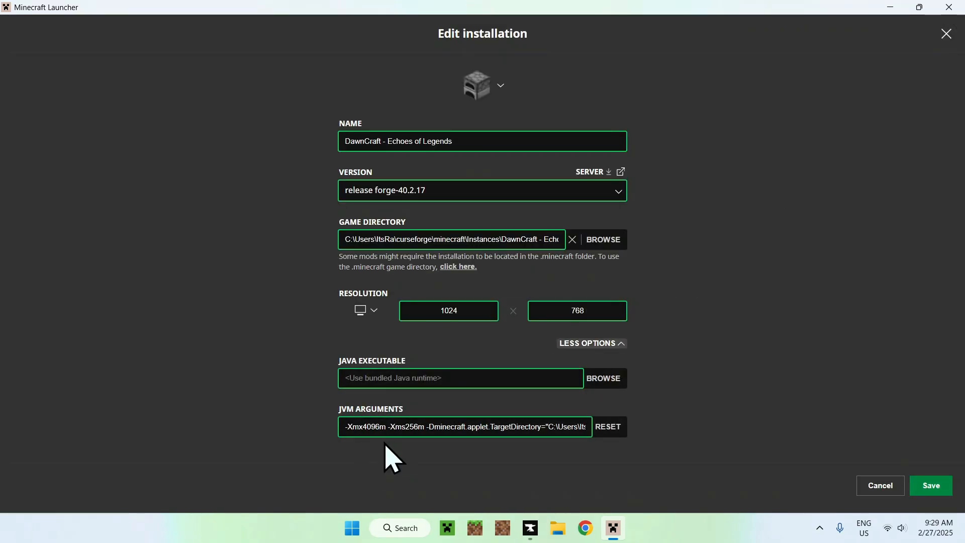
pyautogui.click(382, 426)
pyautogui.write('6000')
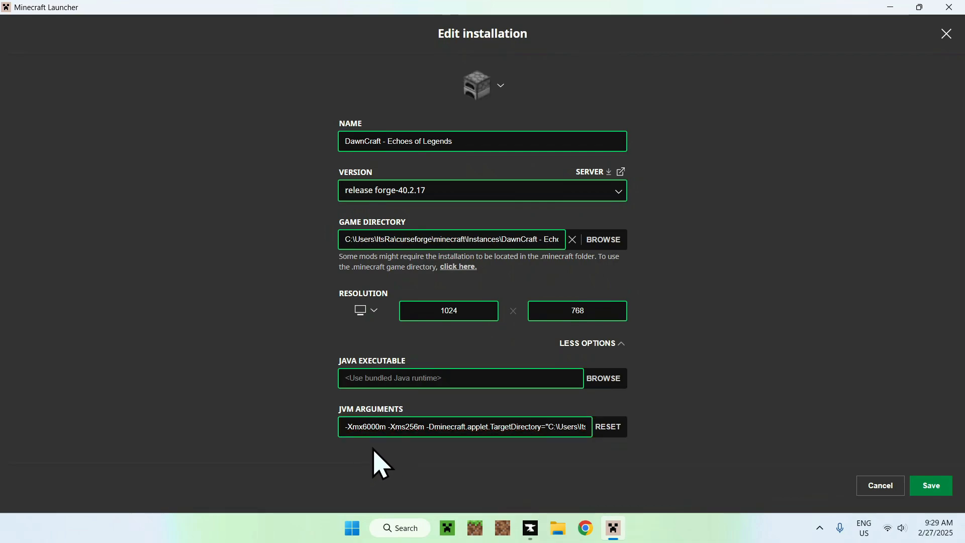
pyautogui.moveTo(378, 465)
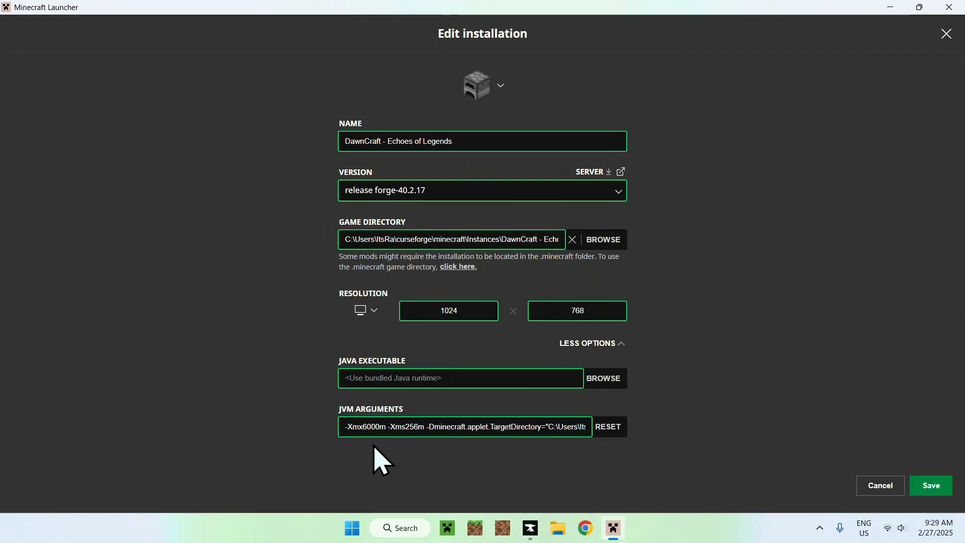
pyautogui.moveTo(684, 475)
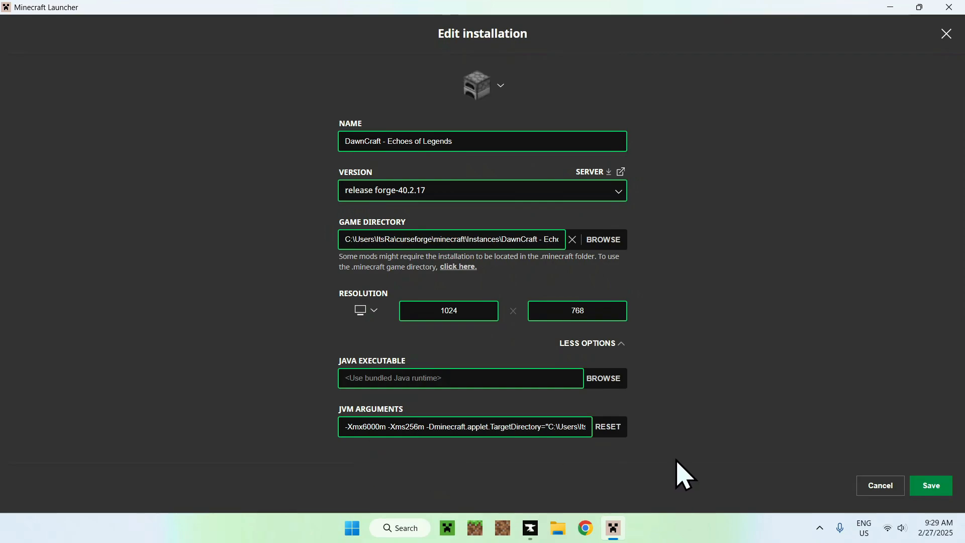
pyautogui.moveTo(930, 484)
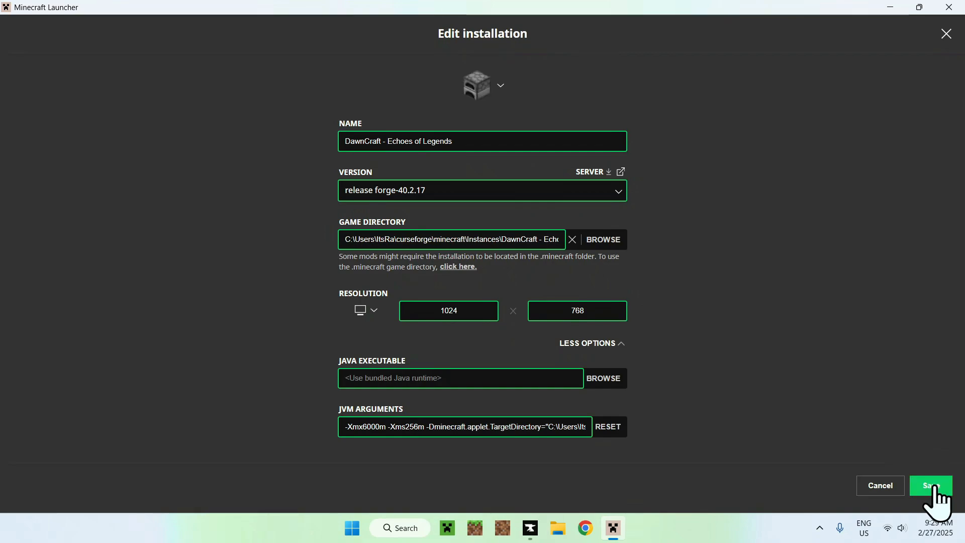
pyautogui.click(928, 485)
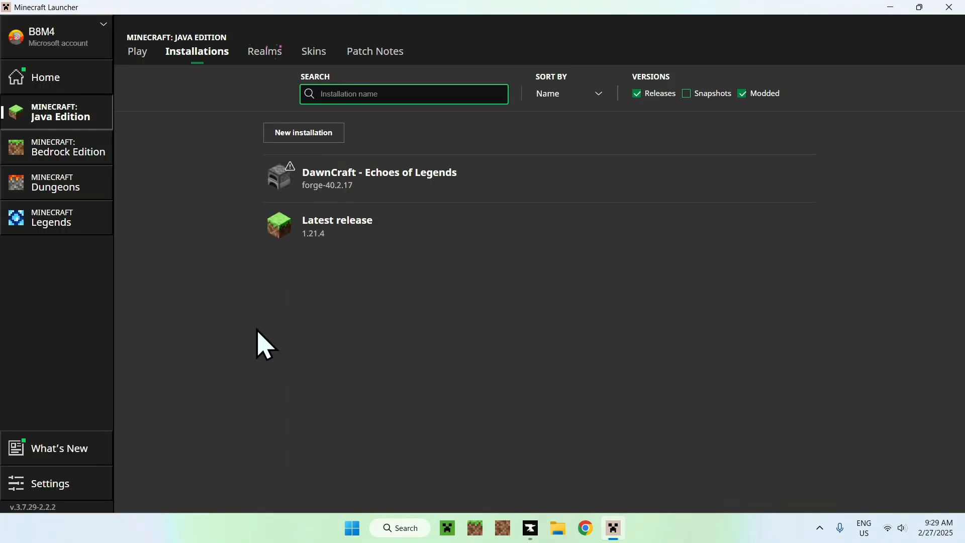
# Play DawnCraft from the launcher, accepting the modified-installation risk warning.
pyautogui.click(138, 51)
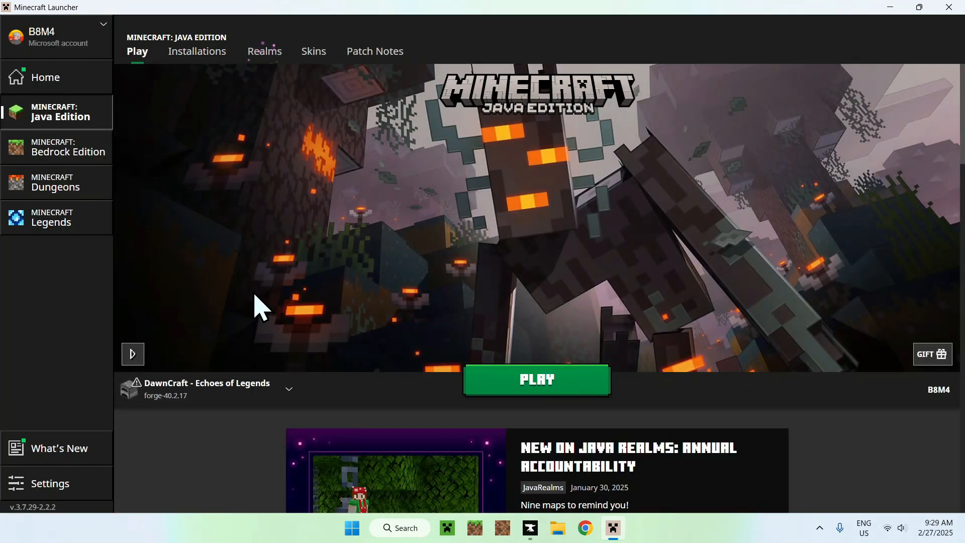
pyautogui.moveTo(379, 363)
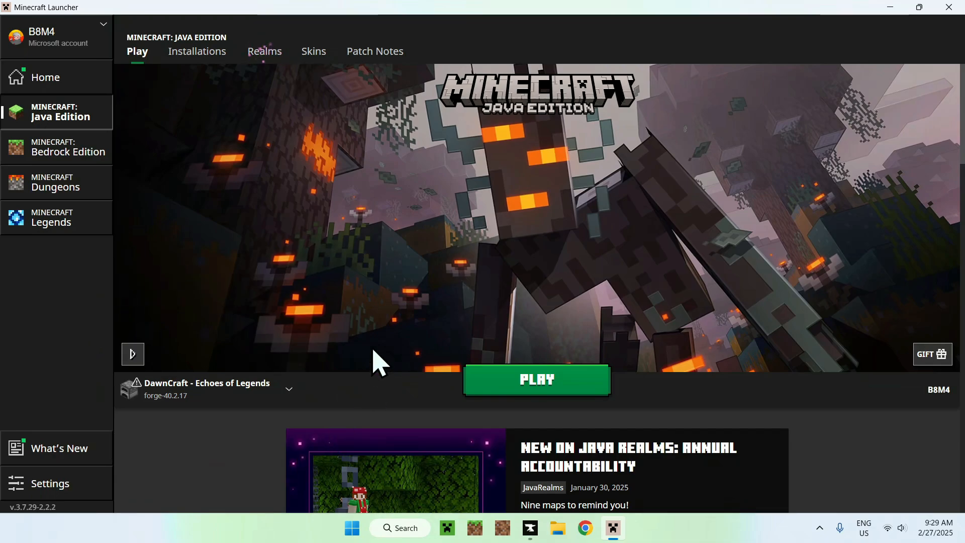
pyautogui.click(534, 379)
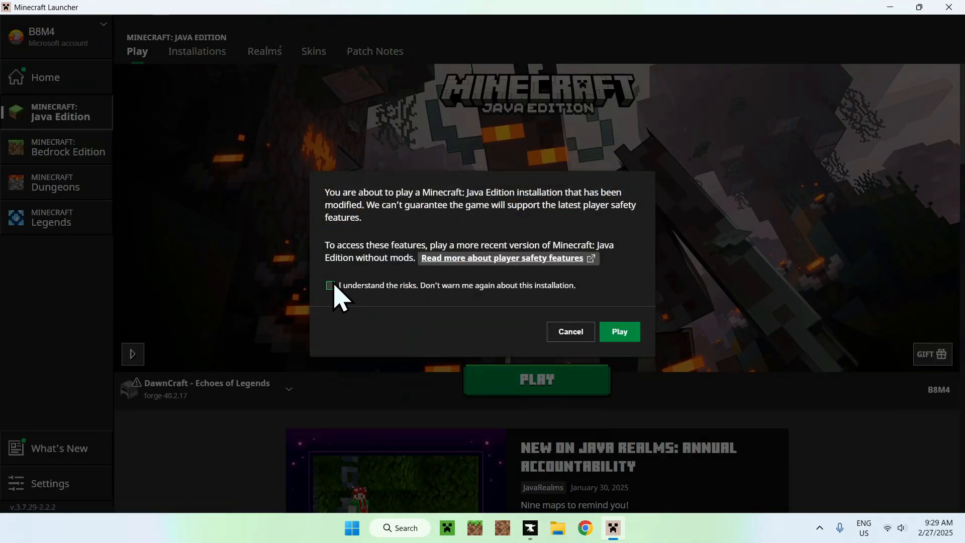
pyautogui.click(618, 330)
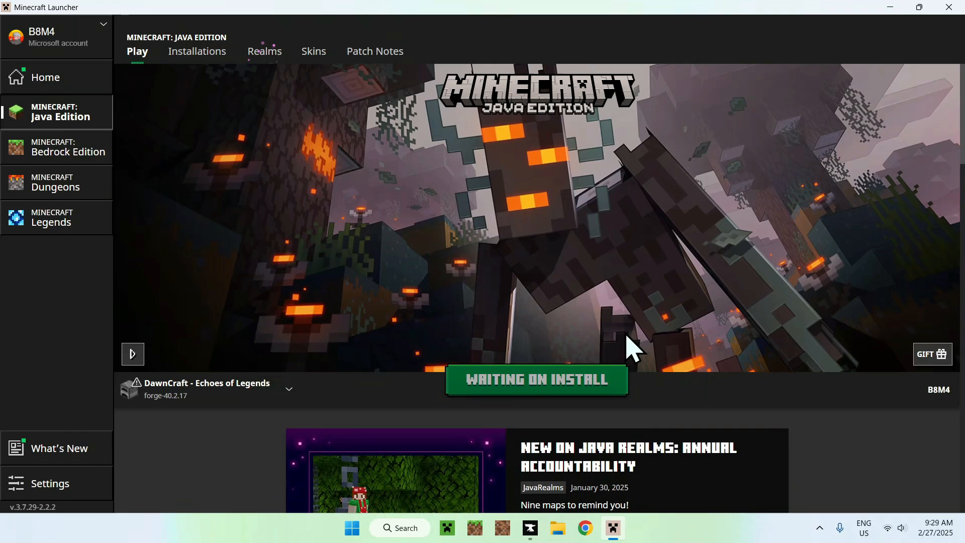
pyautogui.click(536, 379)
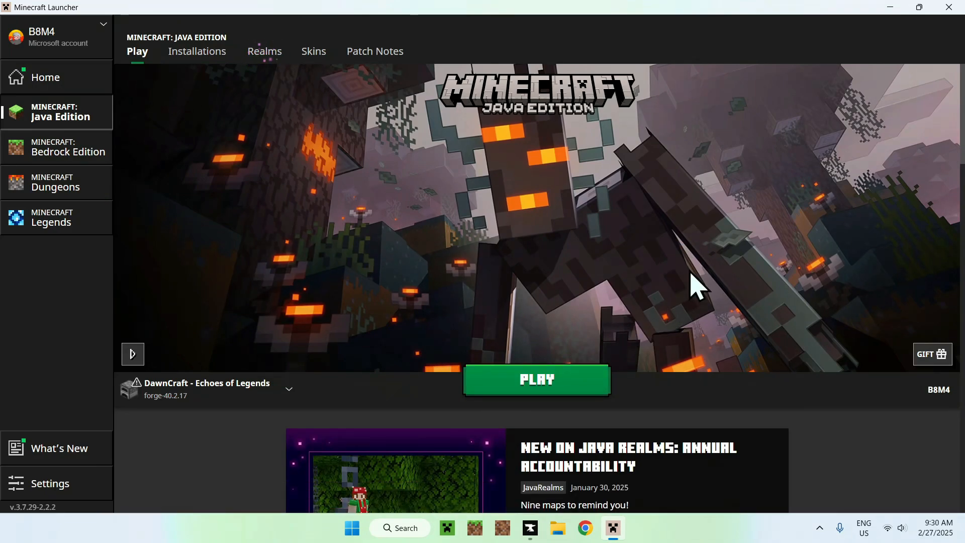
pyautogui.click(535, 378)
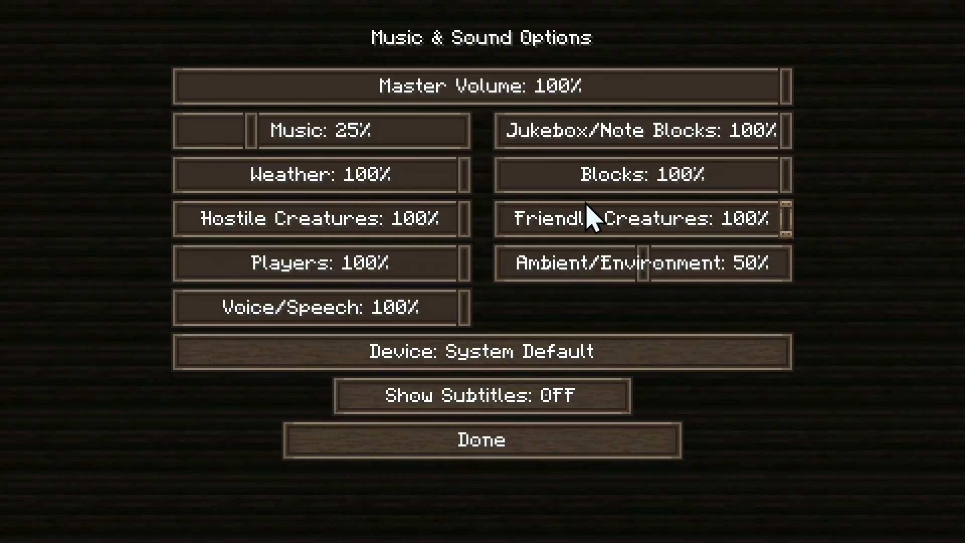
# Leave Music & Sound Options and go to Singleplayer from the DawnCraft title screen.
pyautogui.click(482, 439)
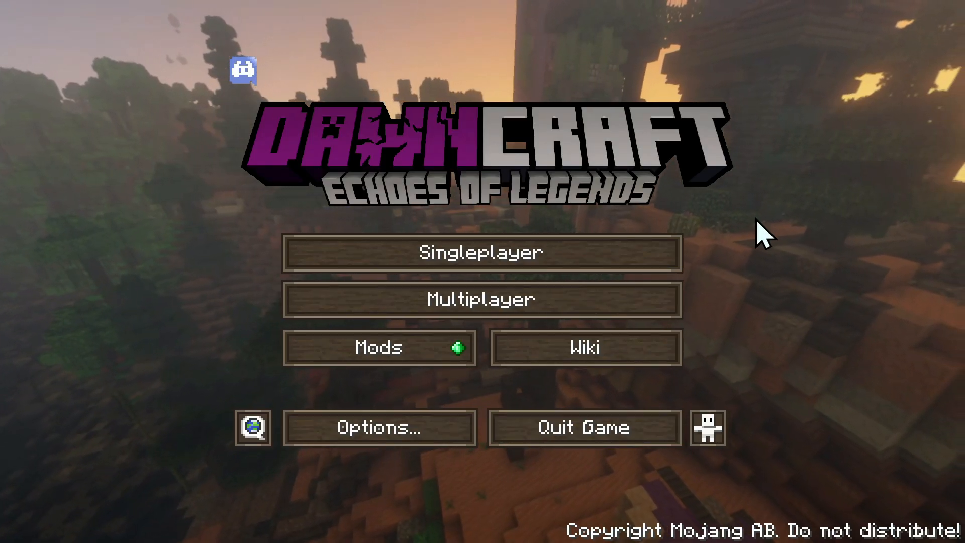
pyautogui.moveTo(492, 253)
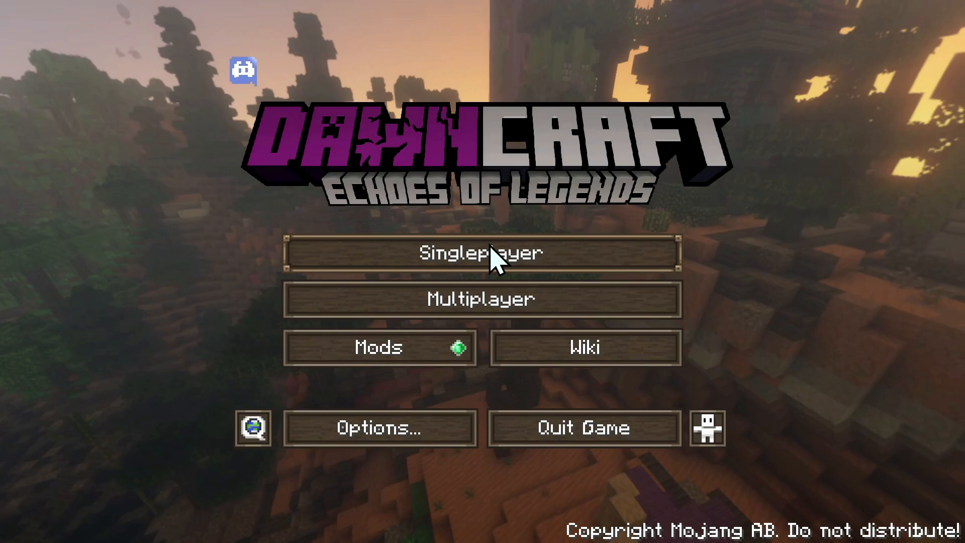
pyautogui.click(482, 252)
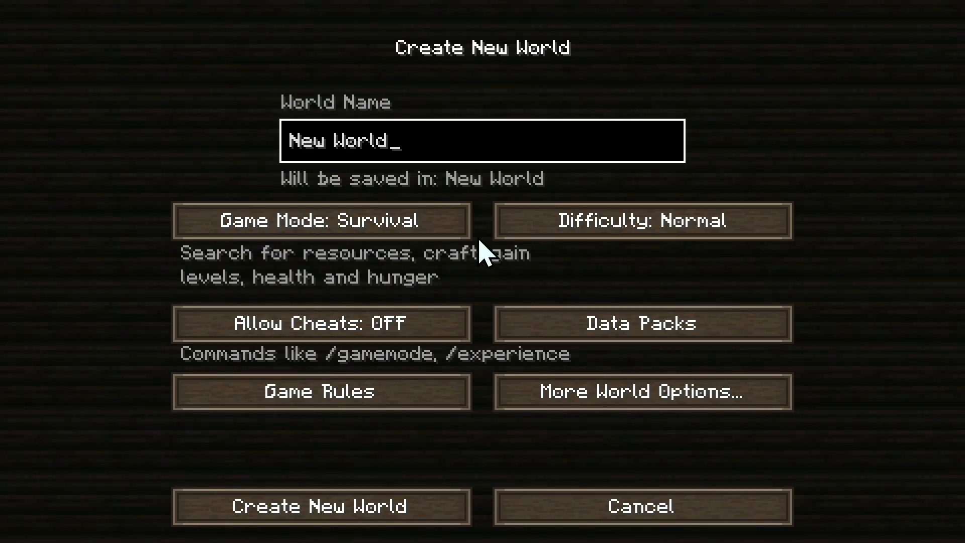
# Create the default Survival world named New World and begin loading it.
pyautogui.click(319, 506)
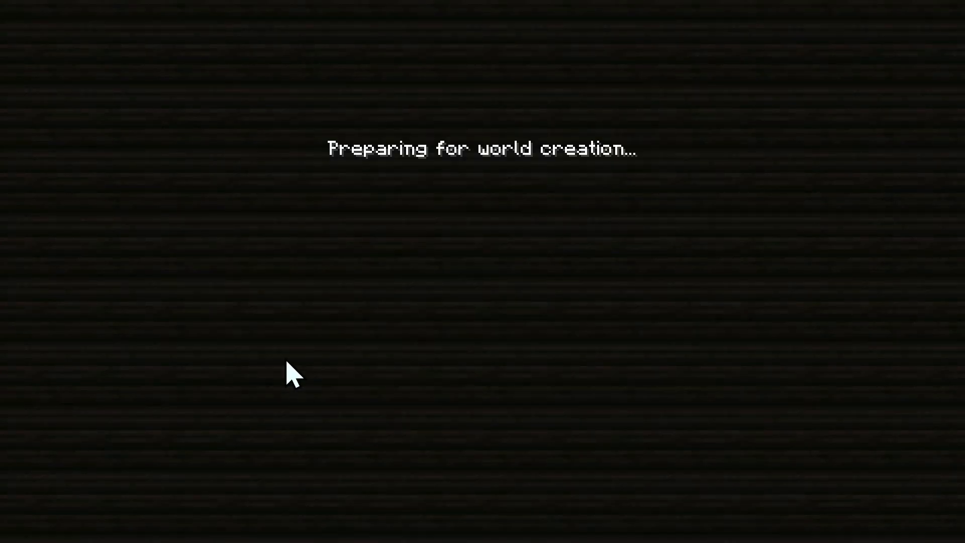
pyautogui.moveTo(162, 159)
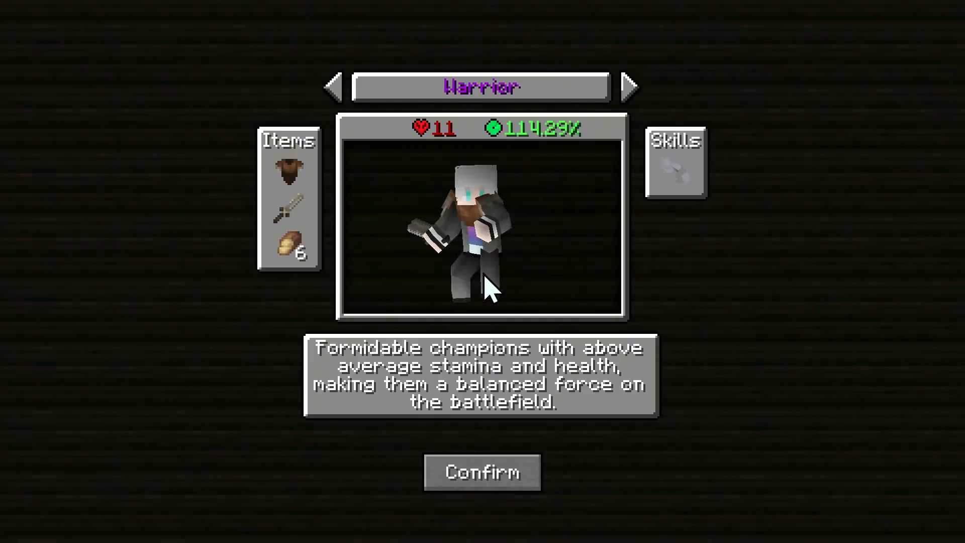
pyautogui.moveTo(615, 294)
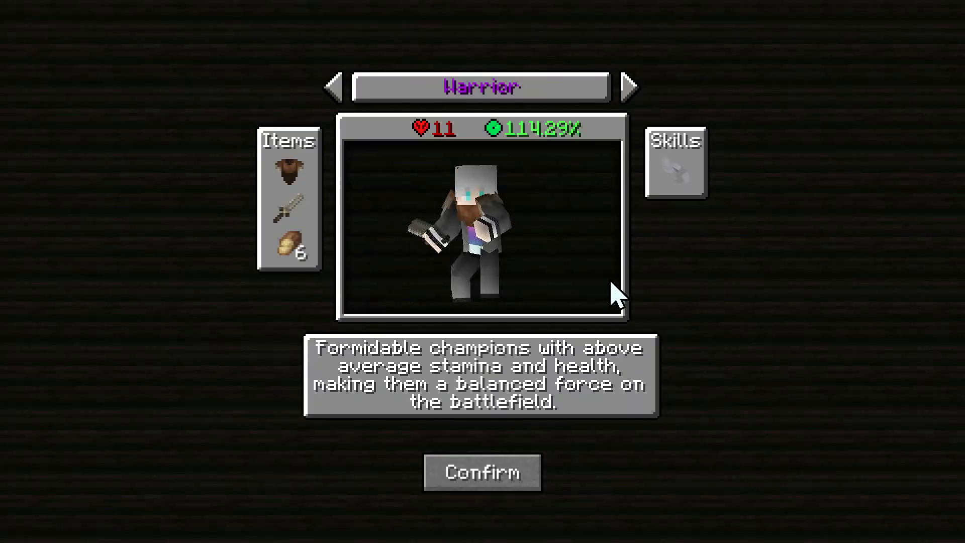
# Browse past Tank to the Roamer class and confirm it to spawn into the world.
pyautogui.click(629, 87)
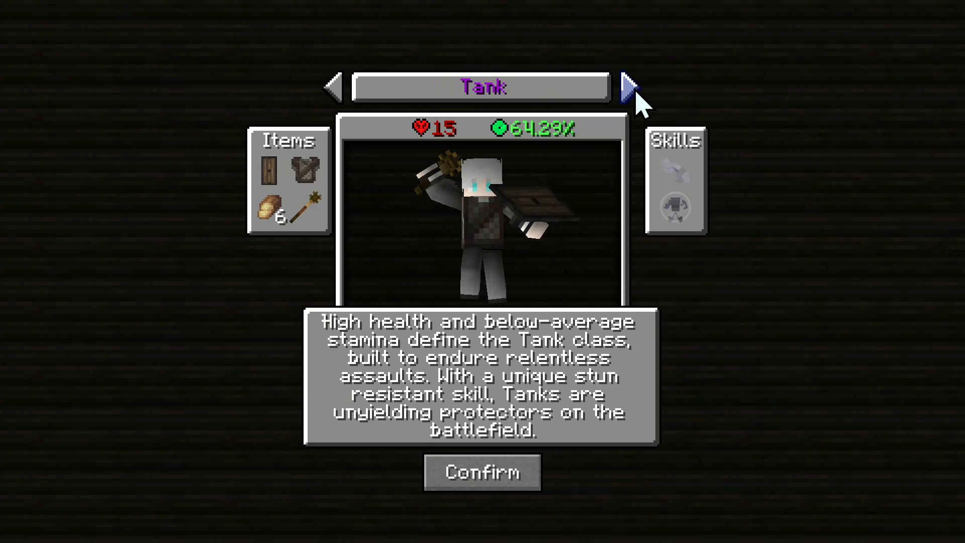
pyautogui.click(626, 86)
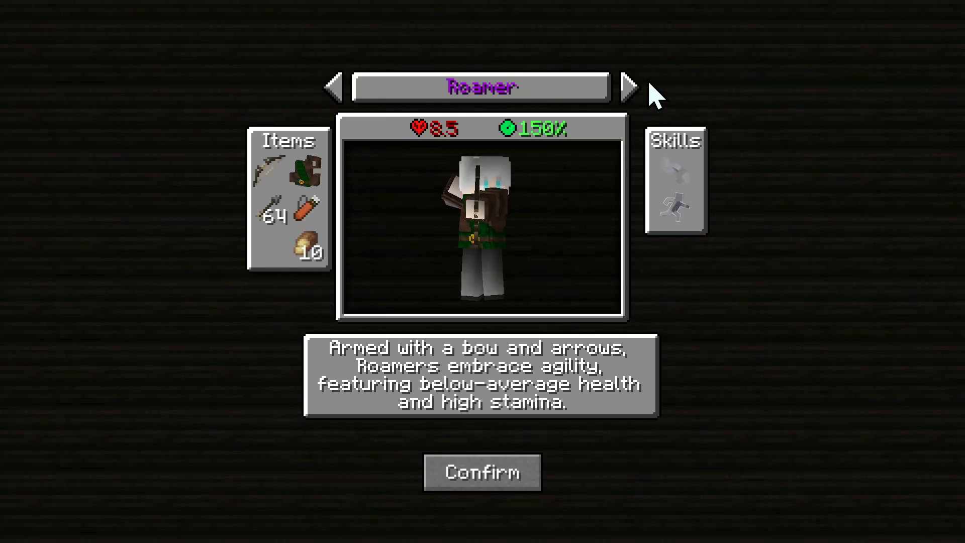
pyautogui.click(482, 472)
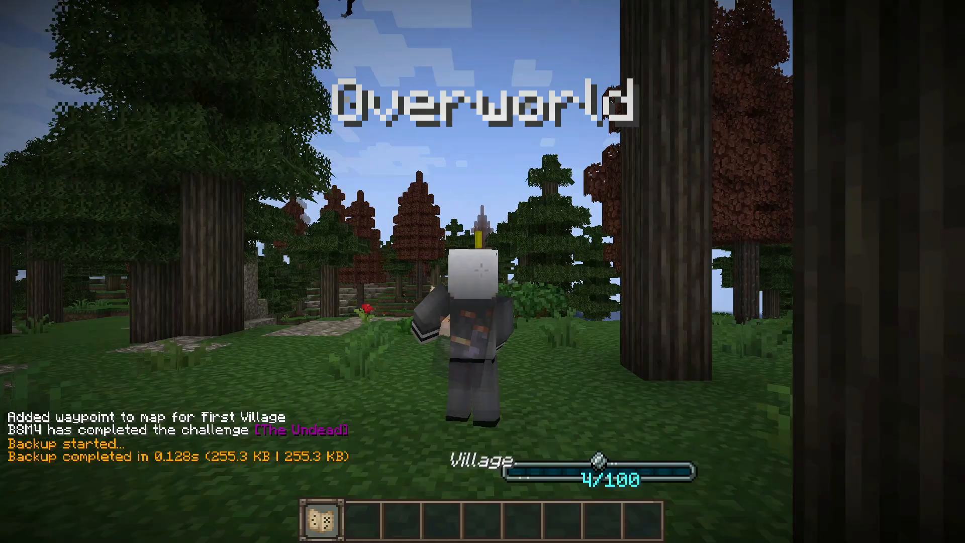
pyautogui.moveTo(482, 270)
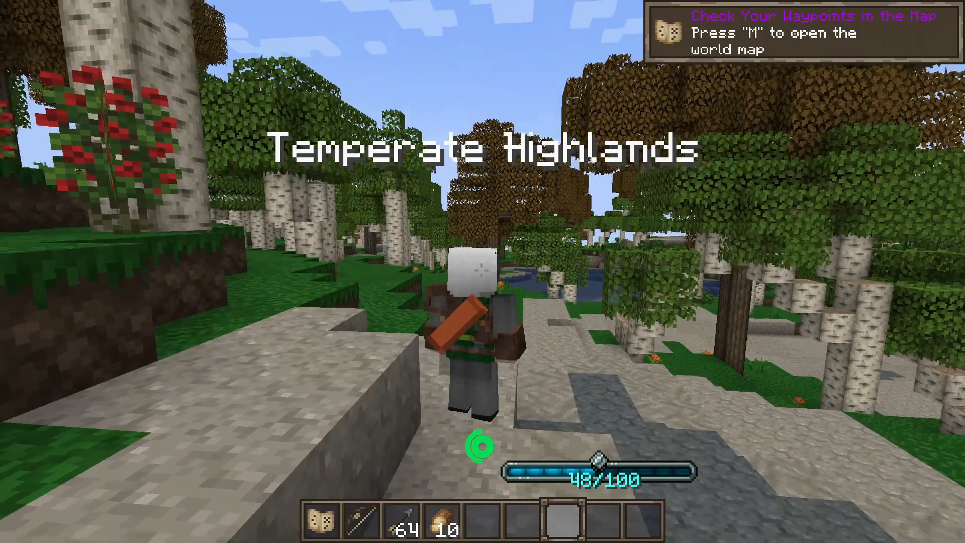
pyautogui.moveTo(483, 271)
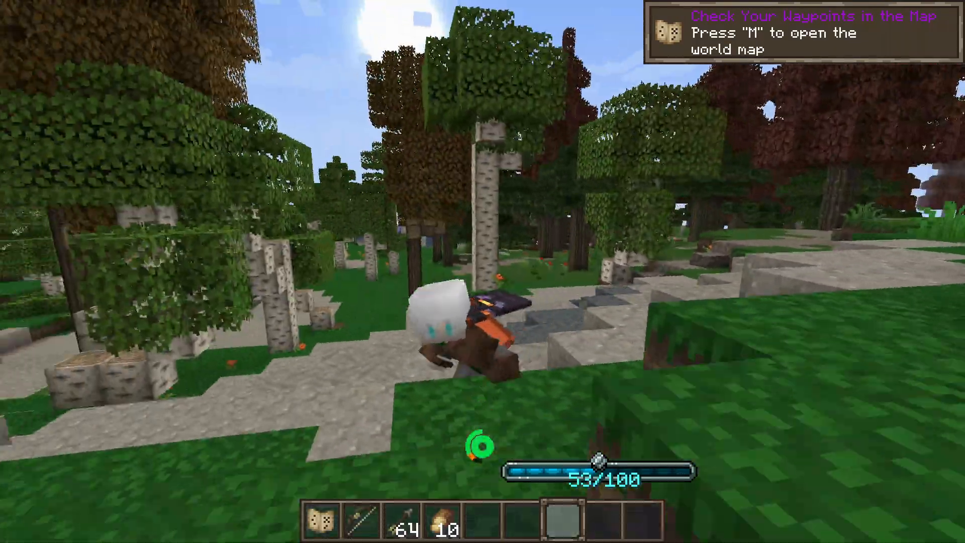